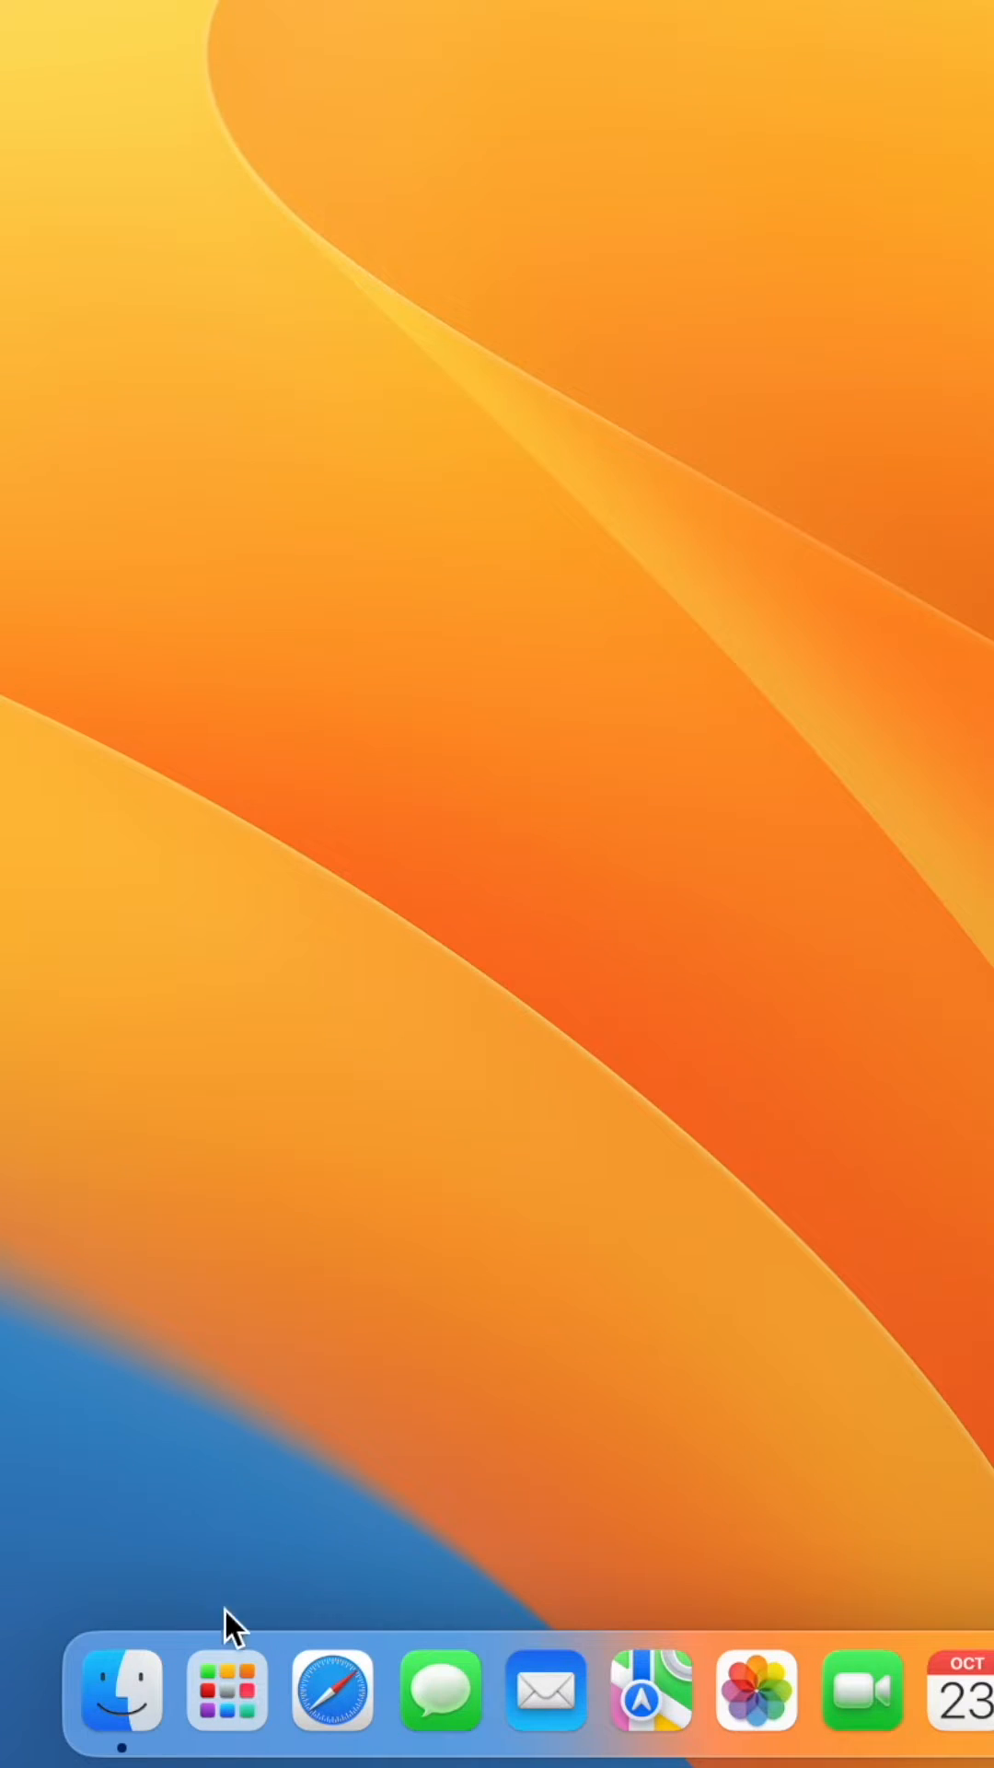
Launch Keychain Access from the Launchpad app grid
left_click(225, 1691)
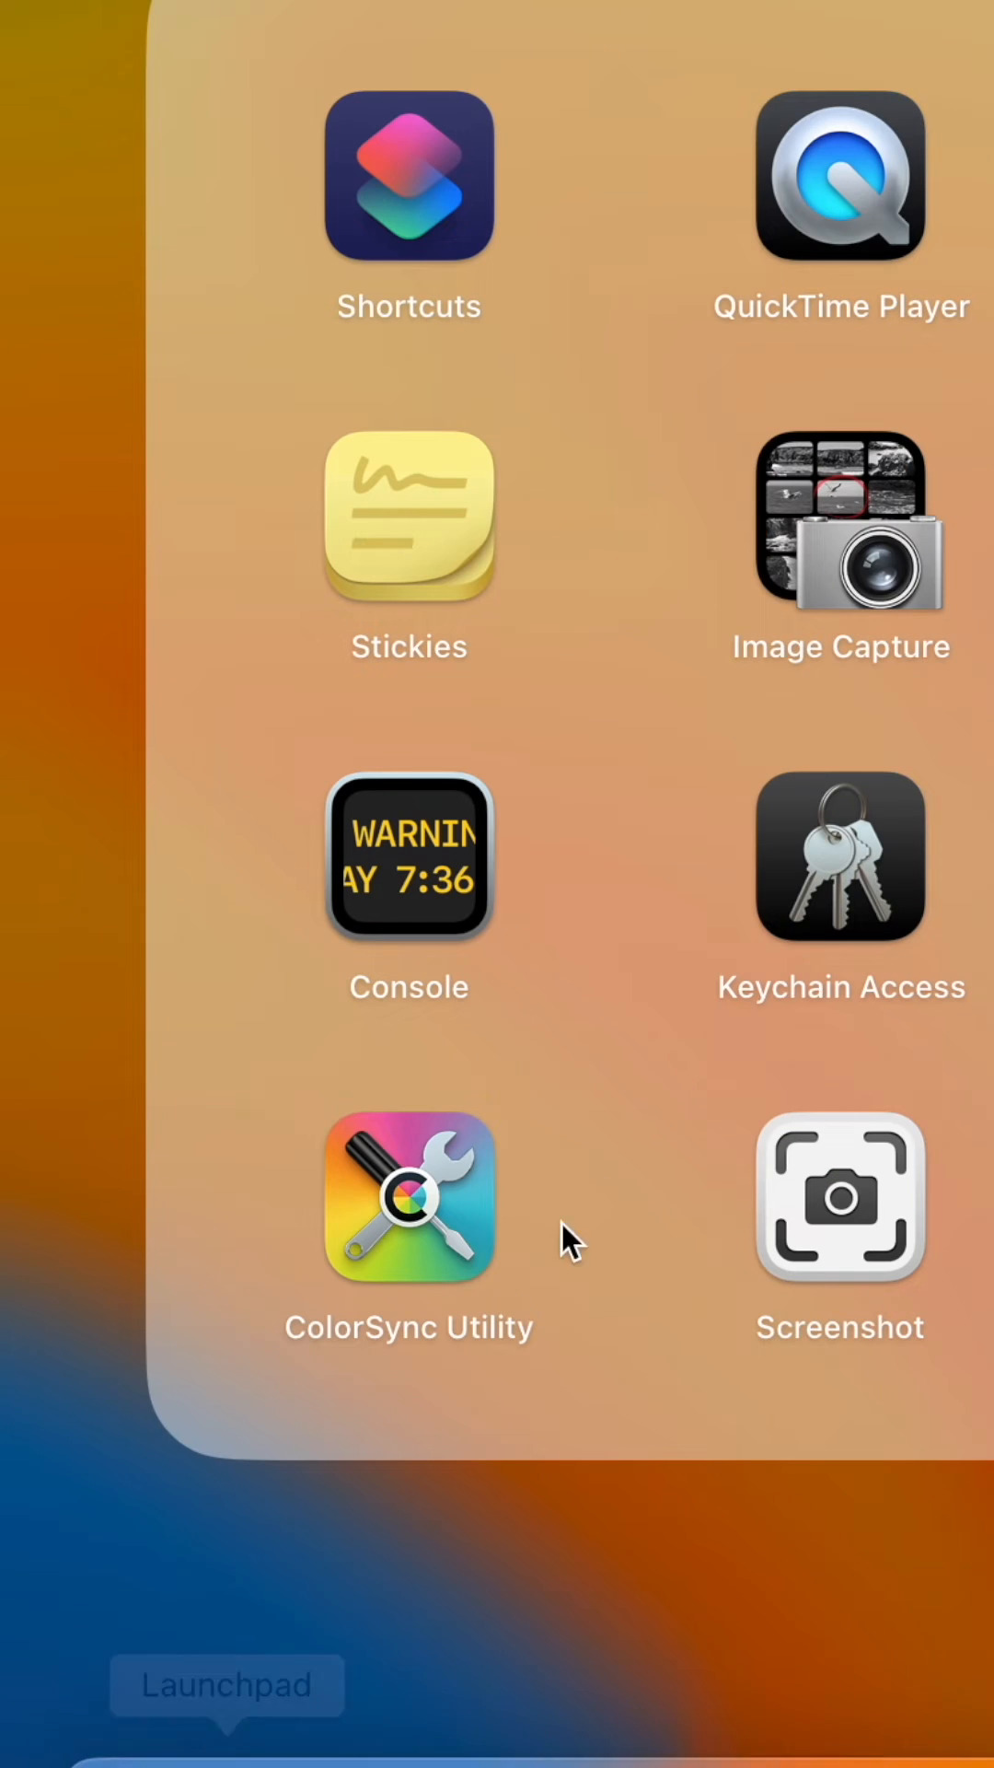
left_click(839, 856)
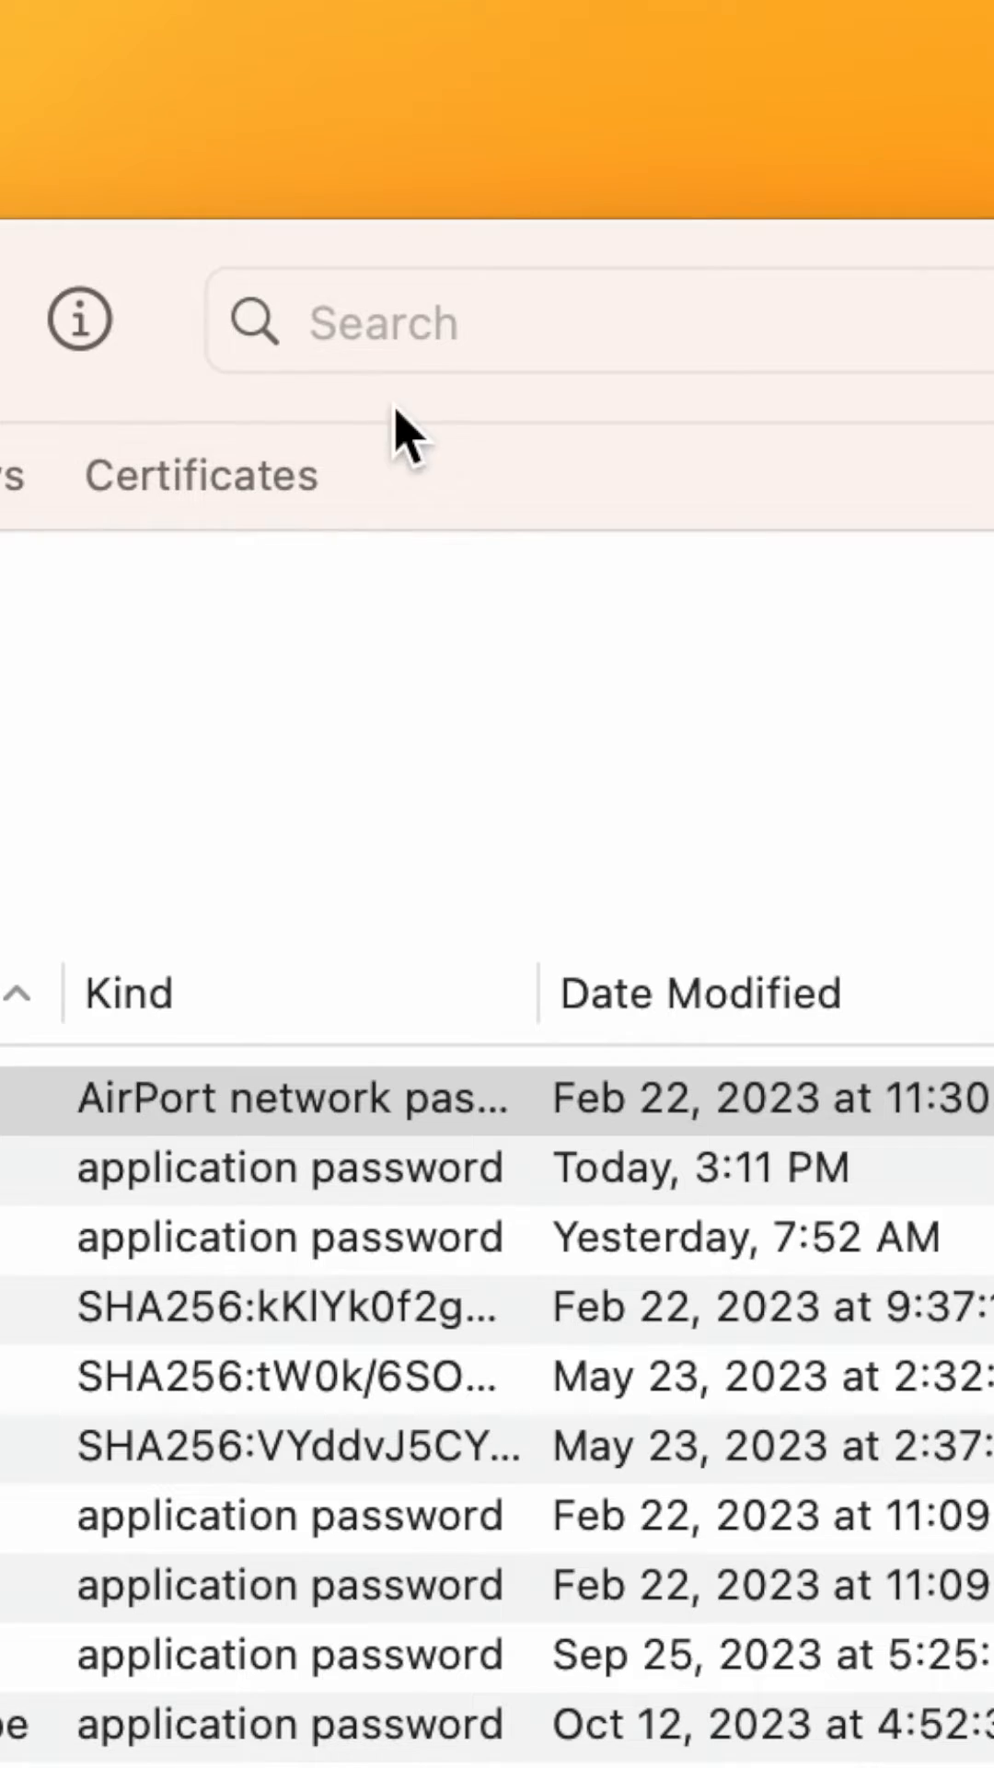
Search 'onedr' and delete the OneDrive accesstoken entry from the keychain
type("onedr")
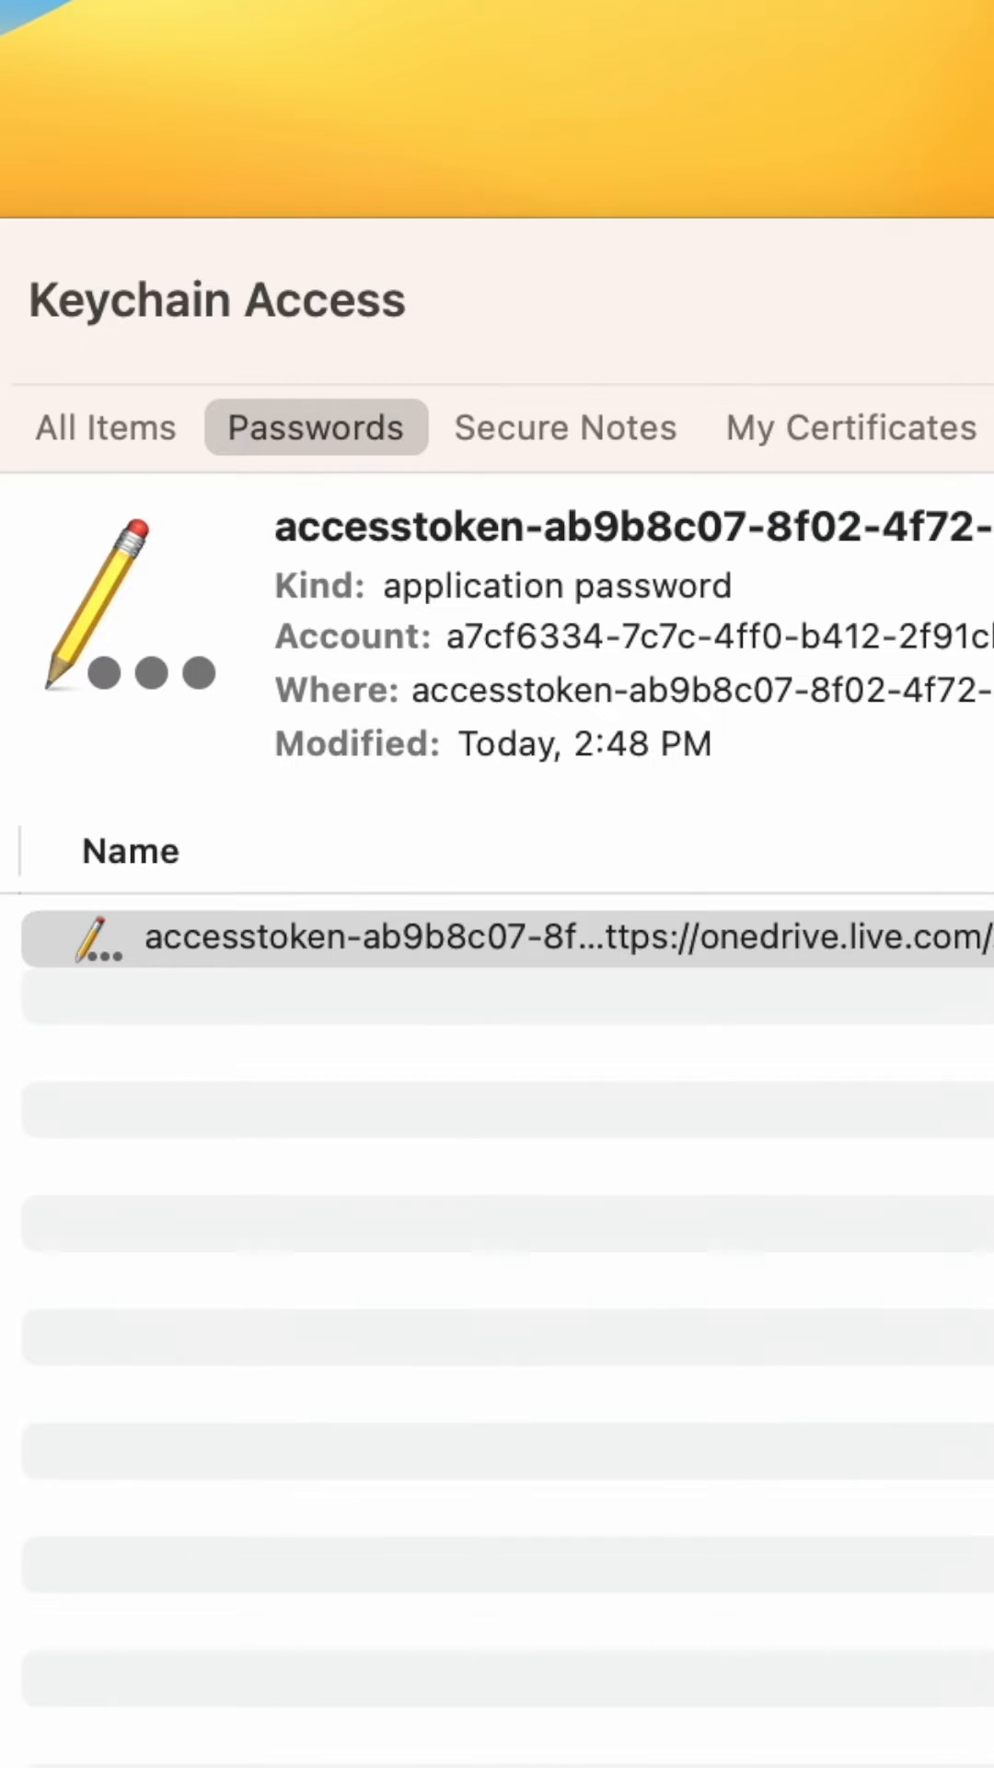
right_click(451, 935)
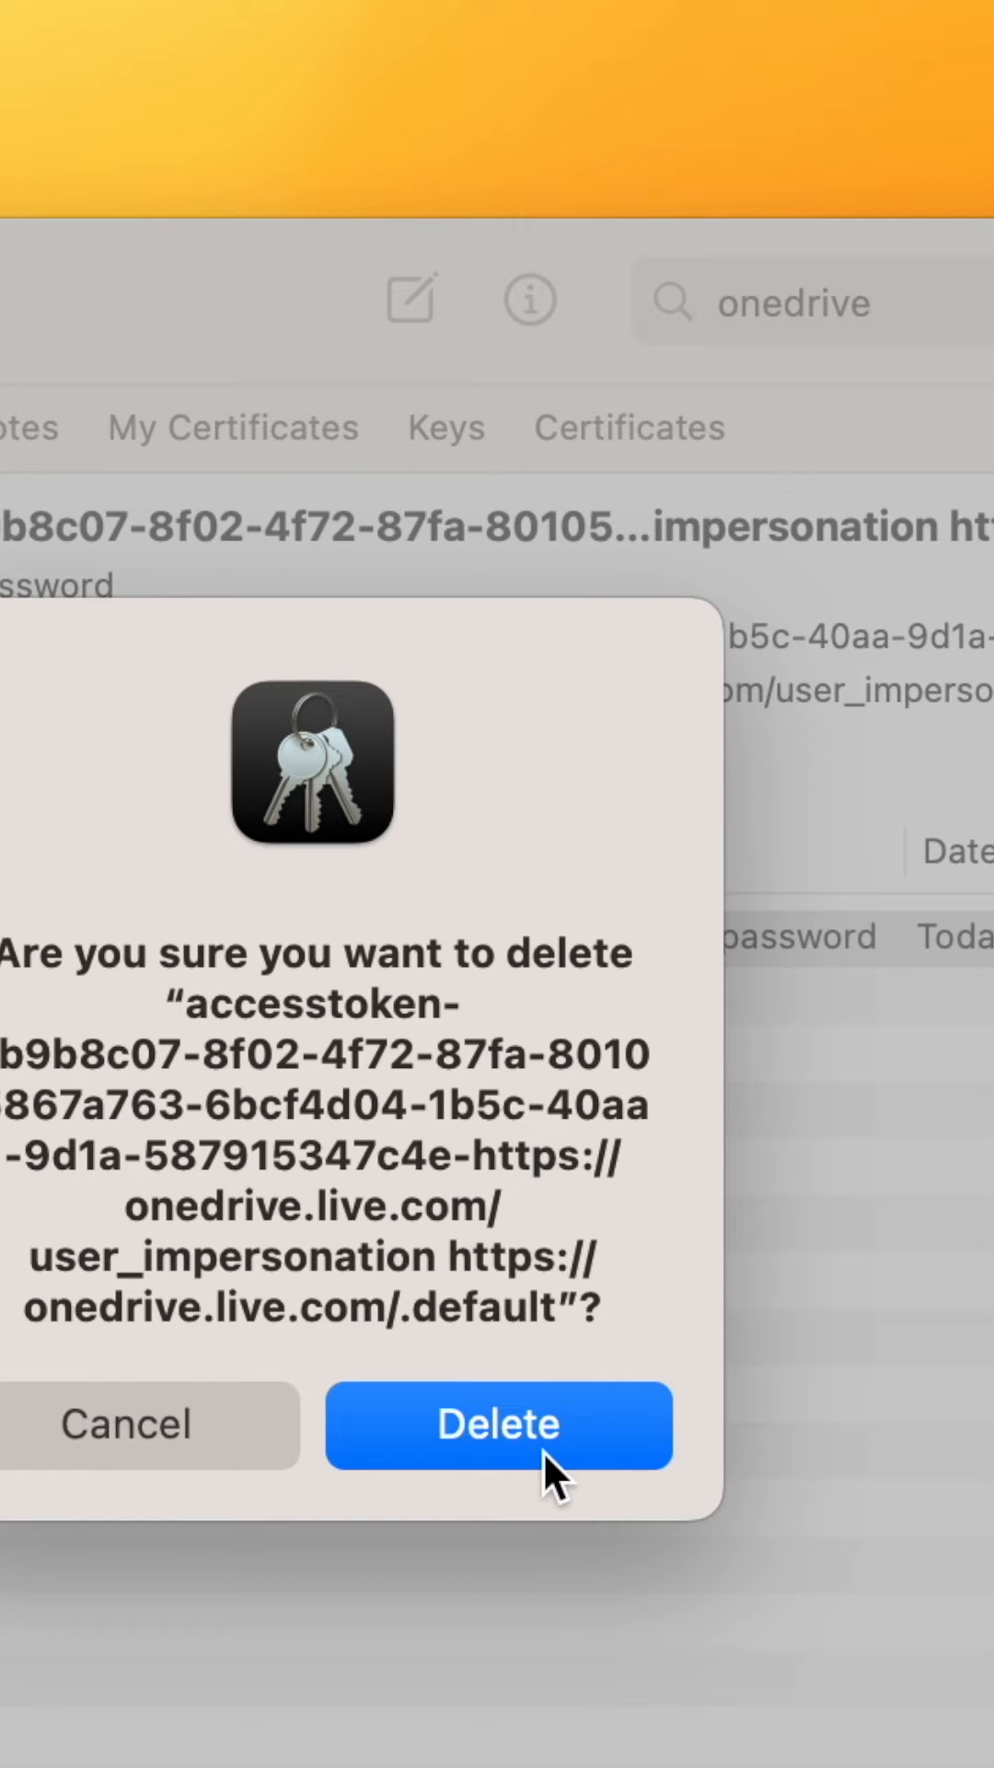
left_click(499, 1423)
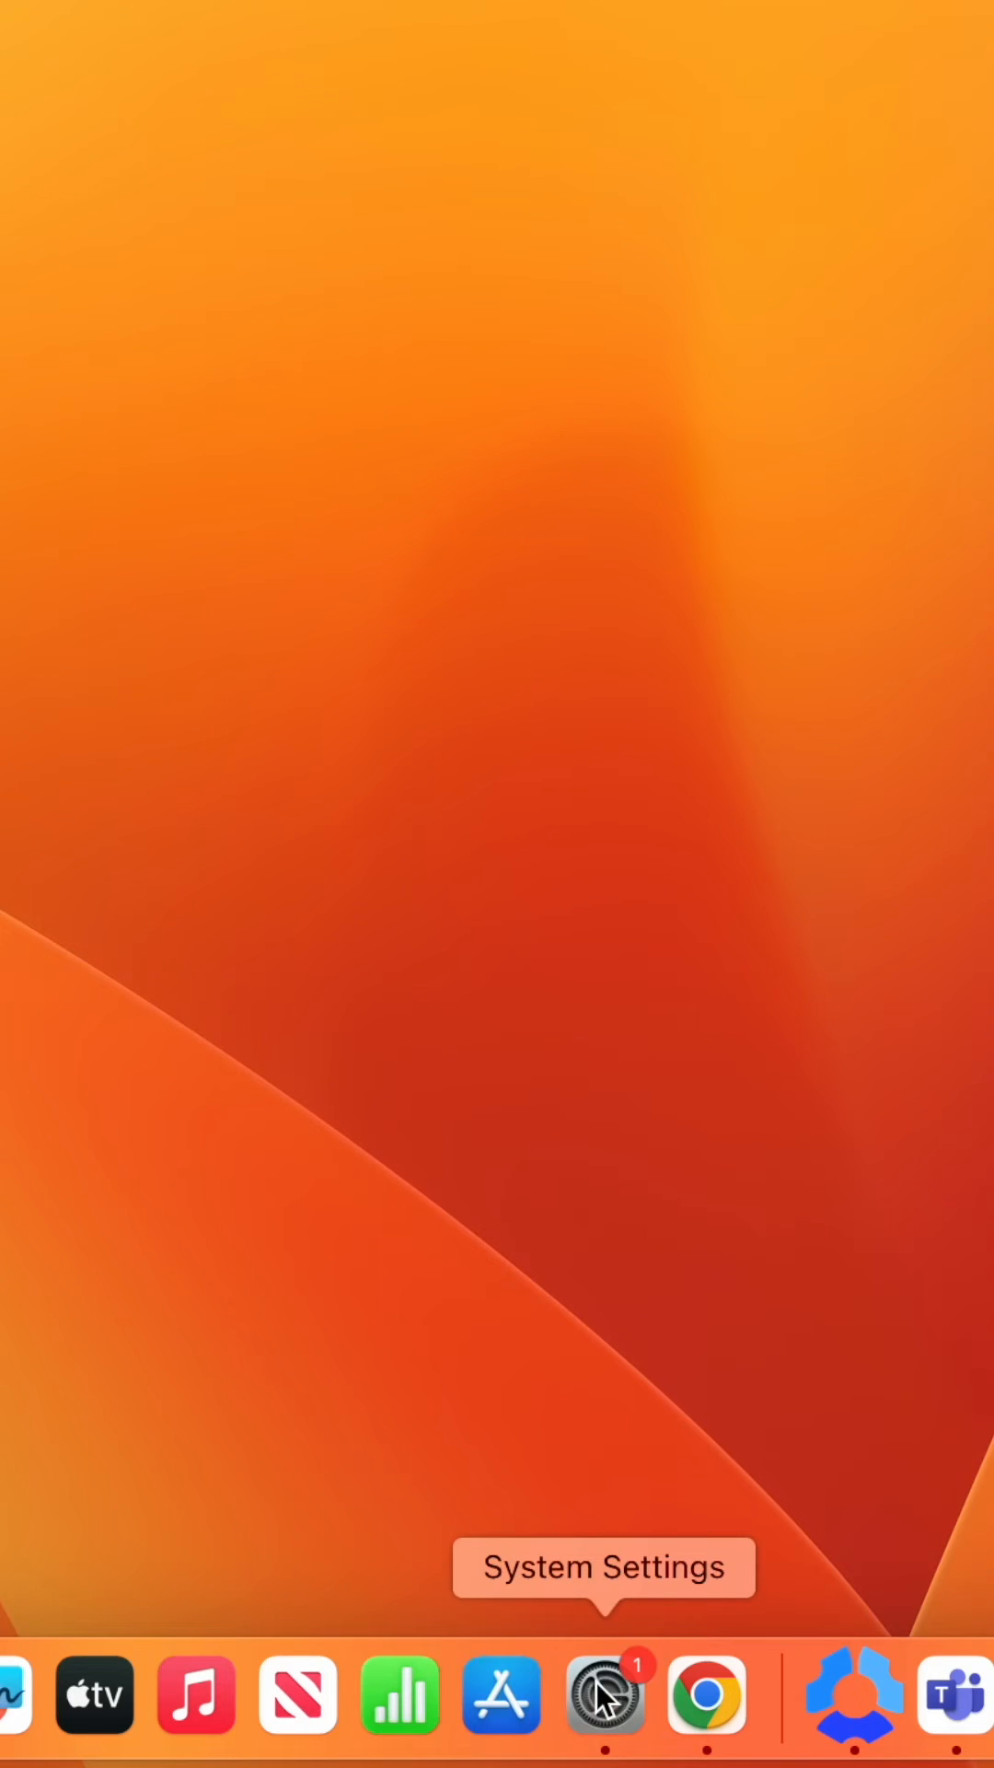
Find 'passwords' in System Settings and go to the Passwords section
left_click(605, 1694)
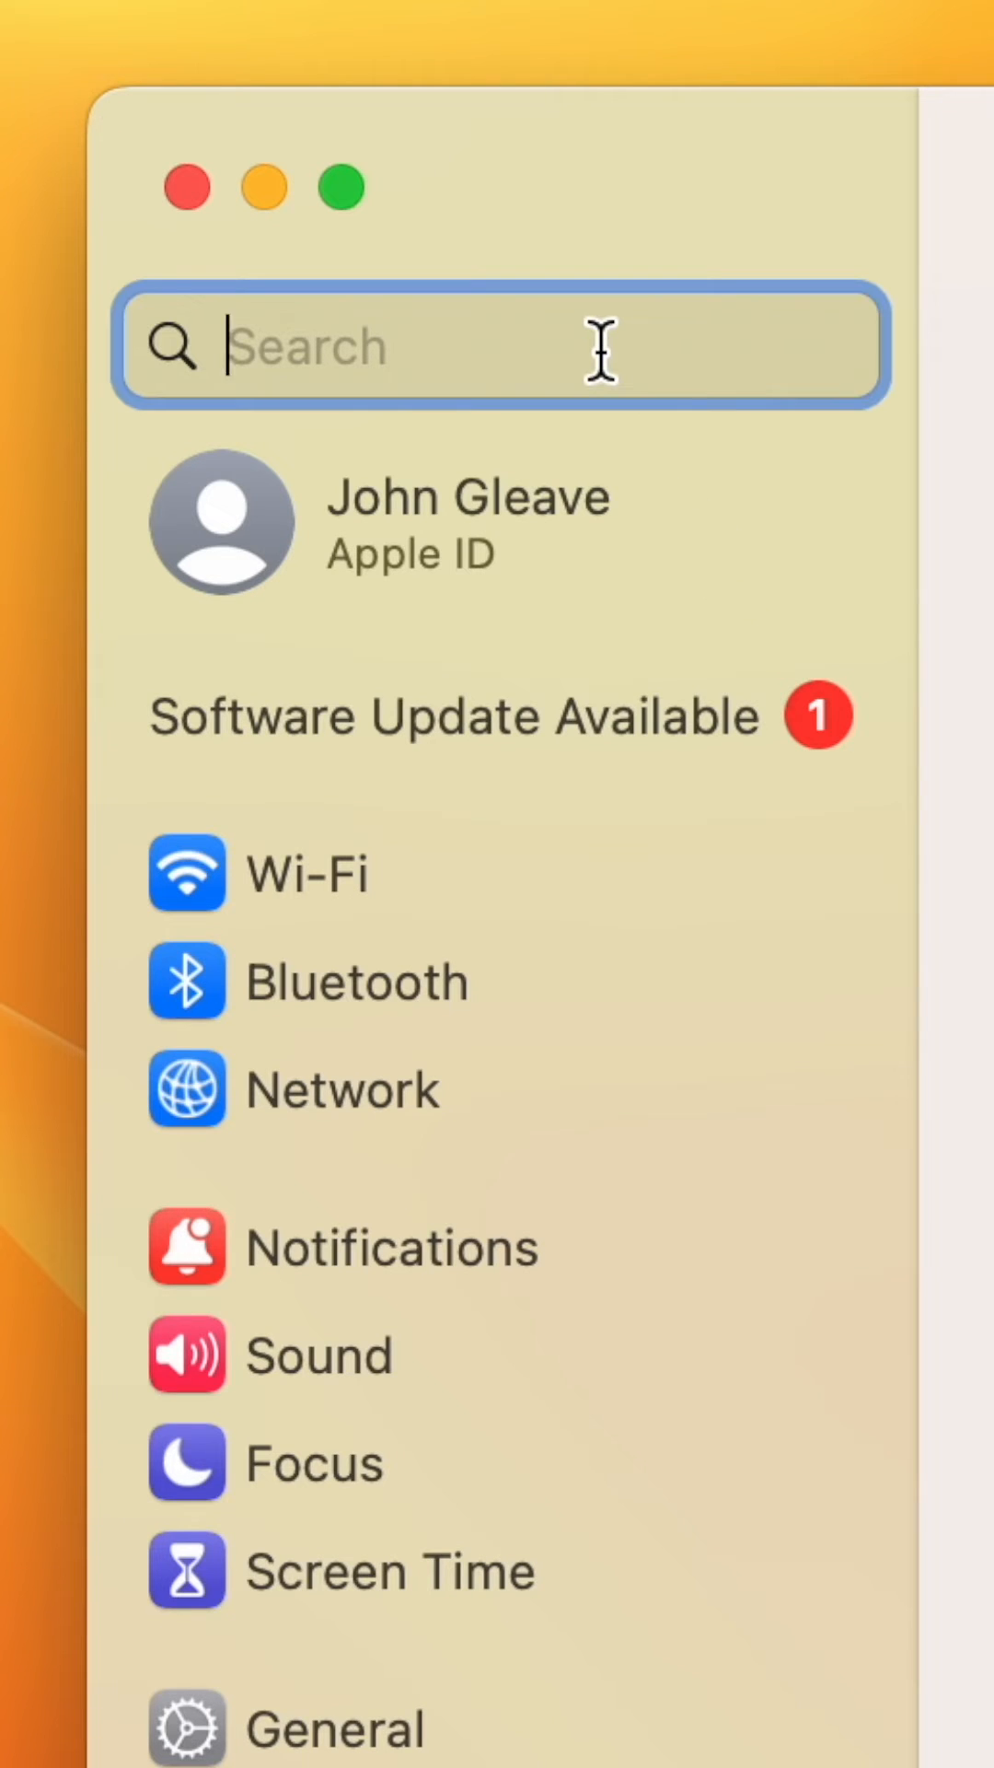
type("passwords")
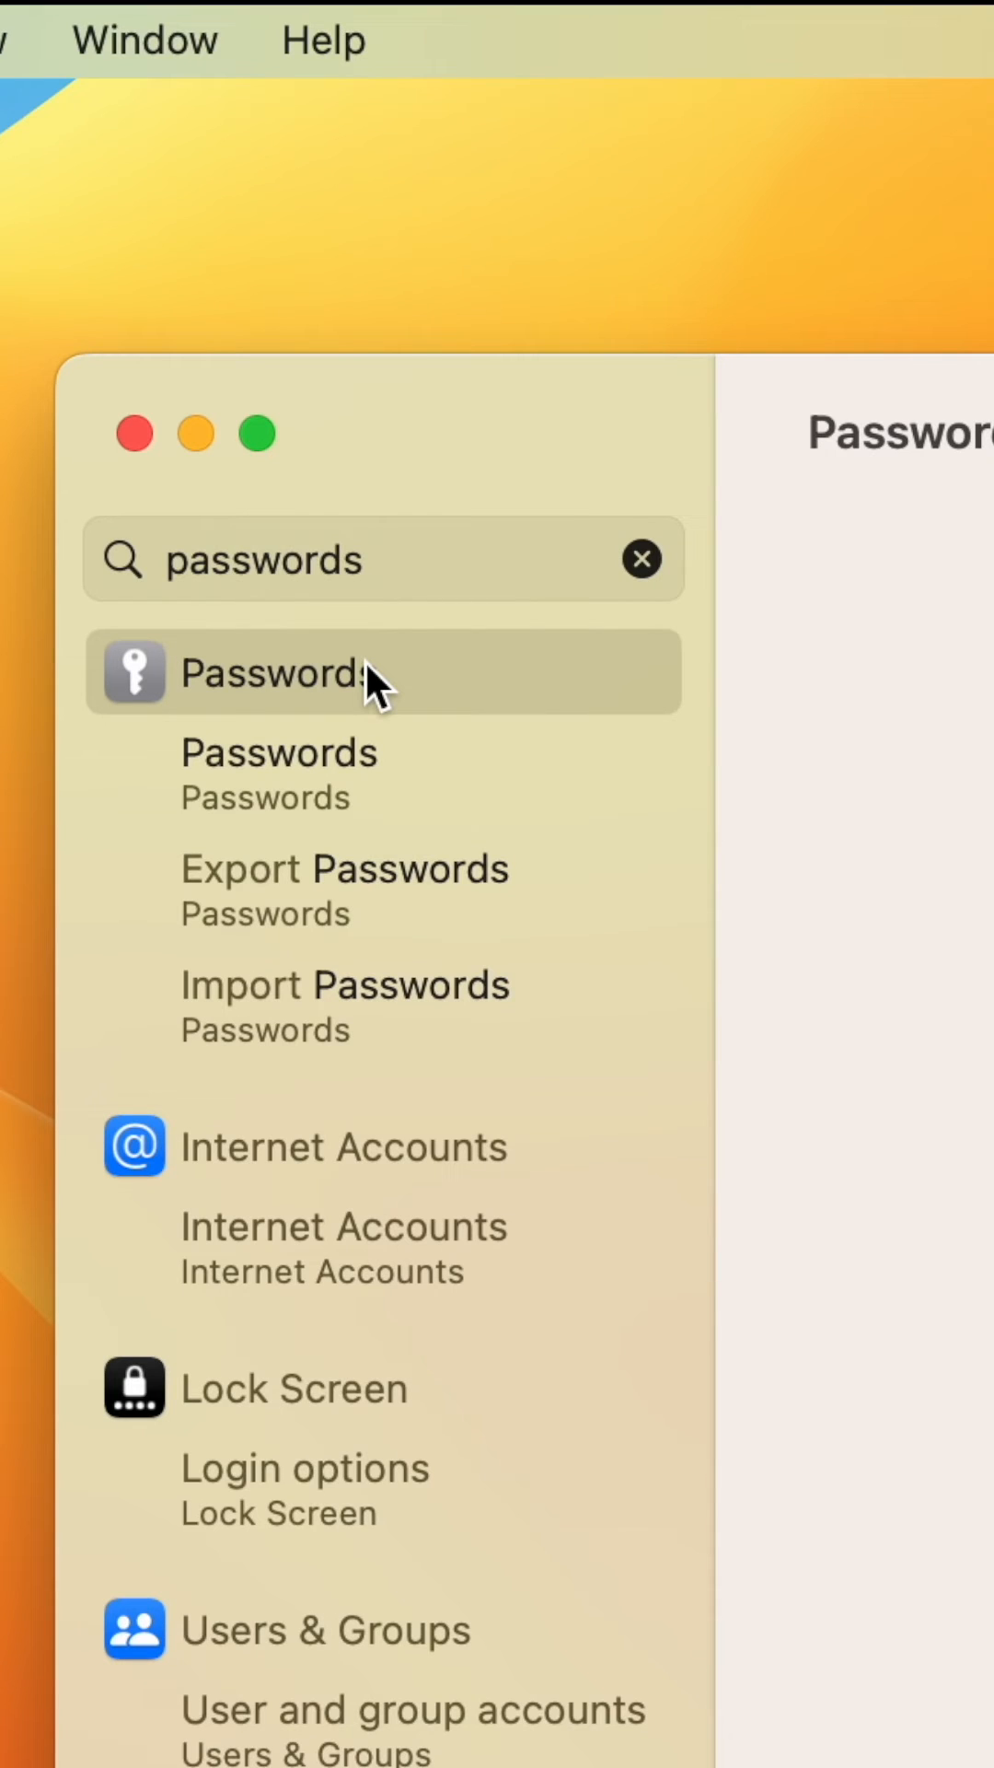
left_click(271, 672)
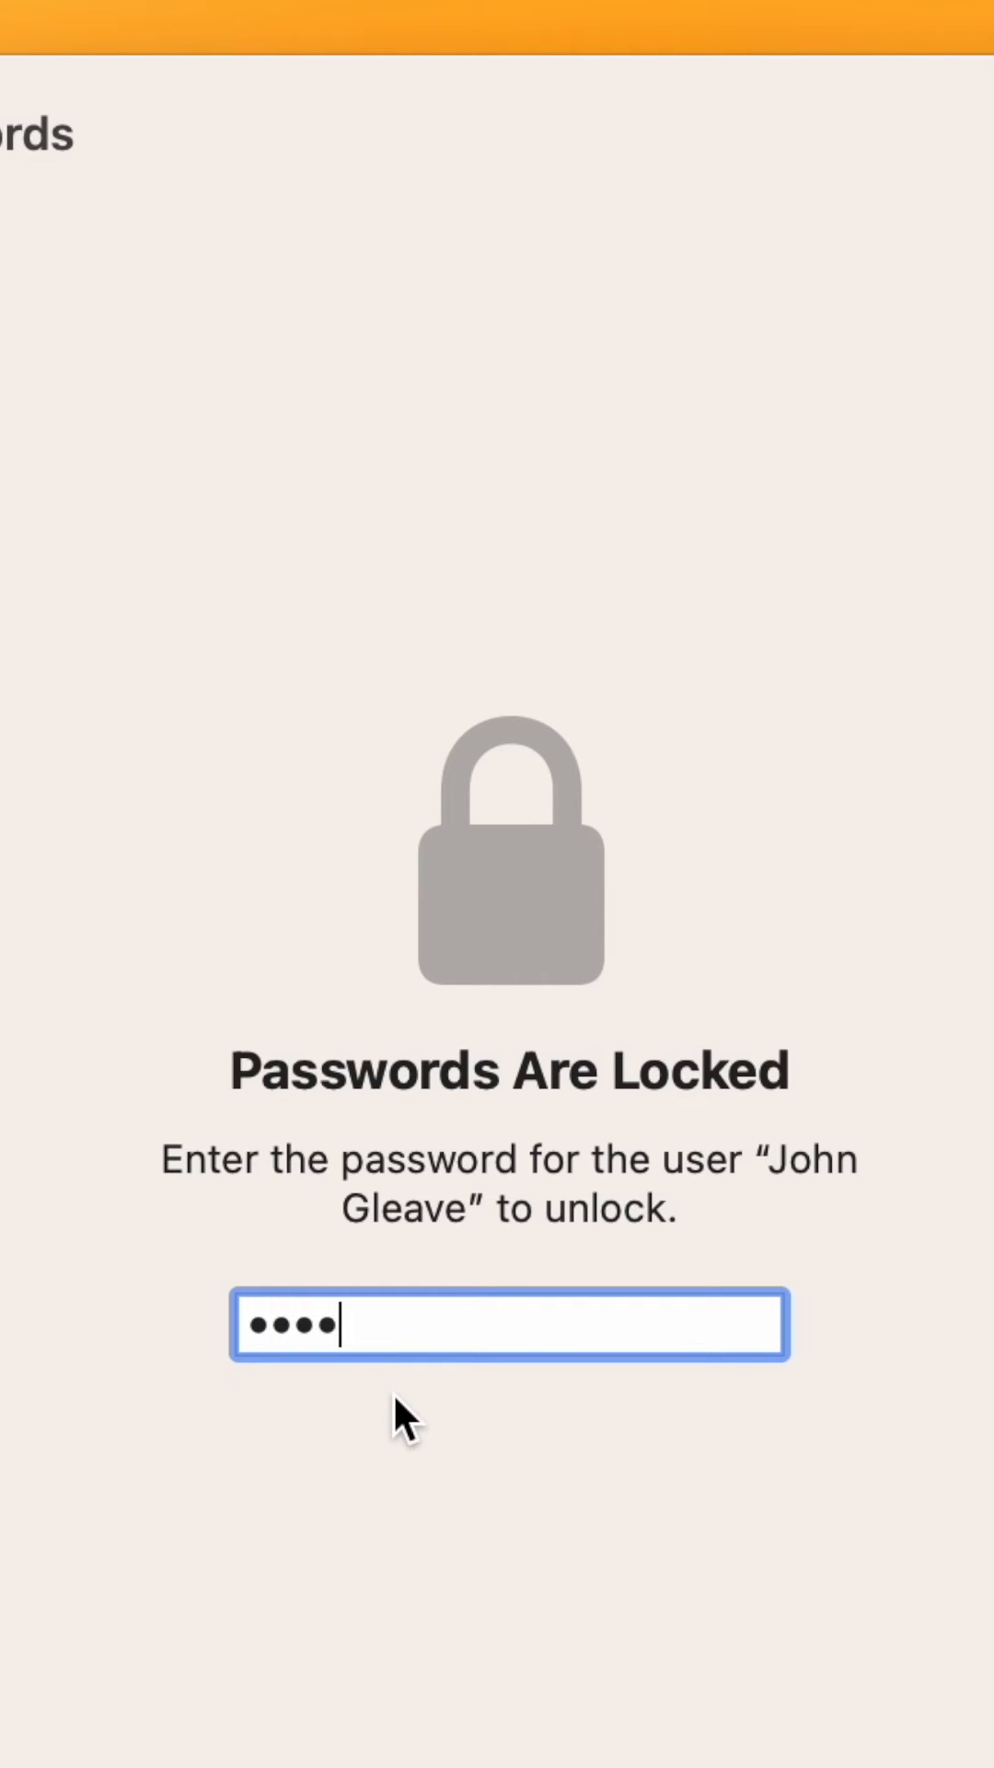
Unlock saved passwords and choose Delete on the microsoftonline.com login
key("Return")
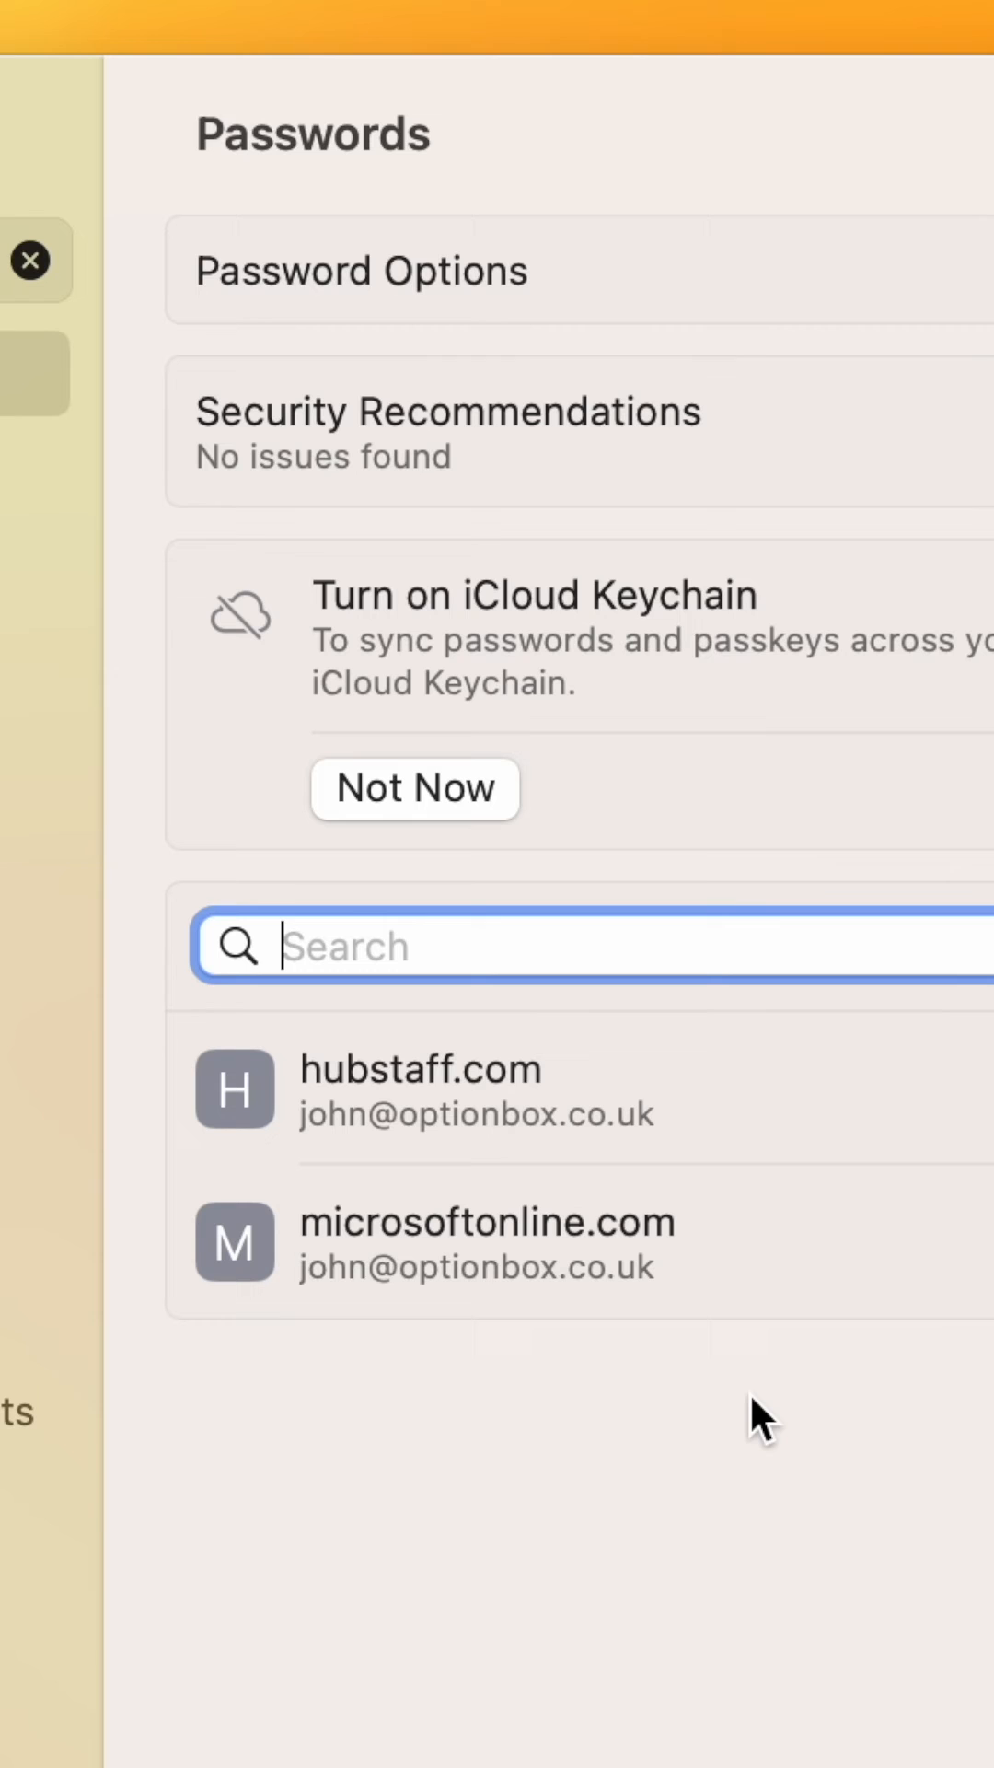
right_click(485, 1239)
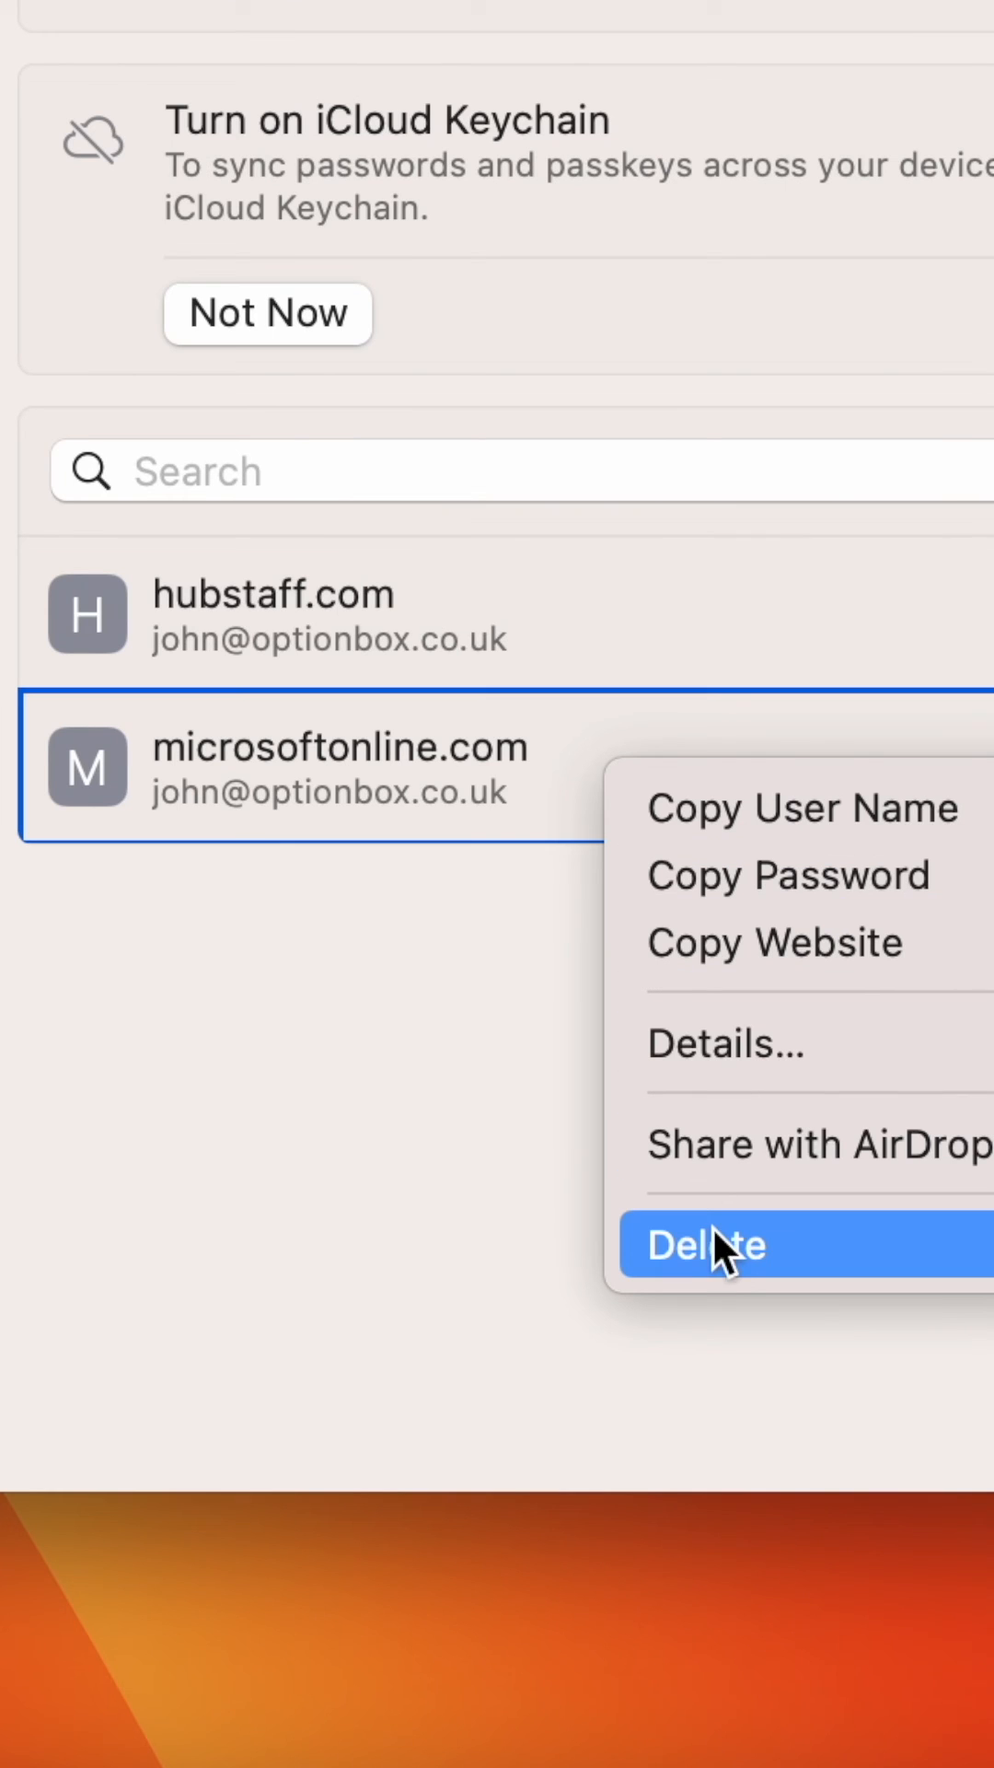
left_click(705, 1245)
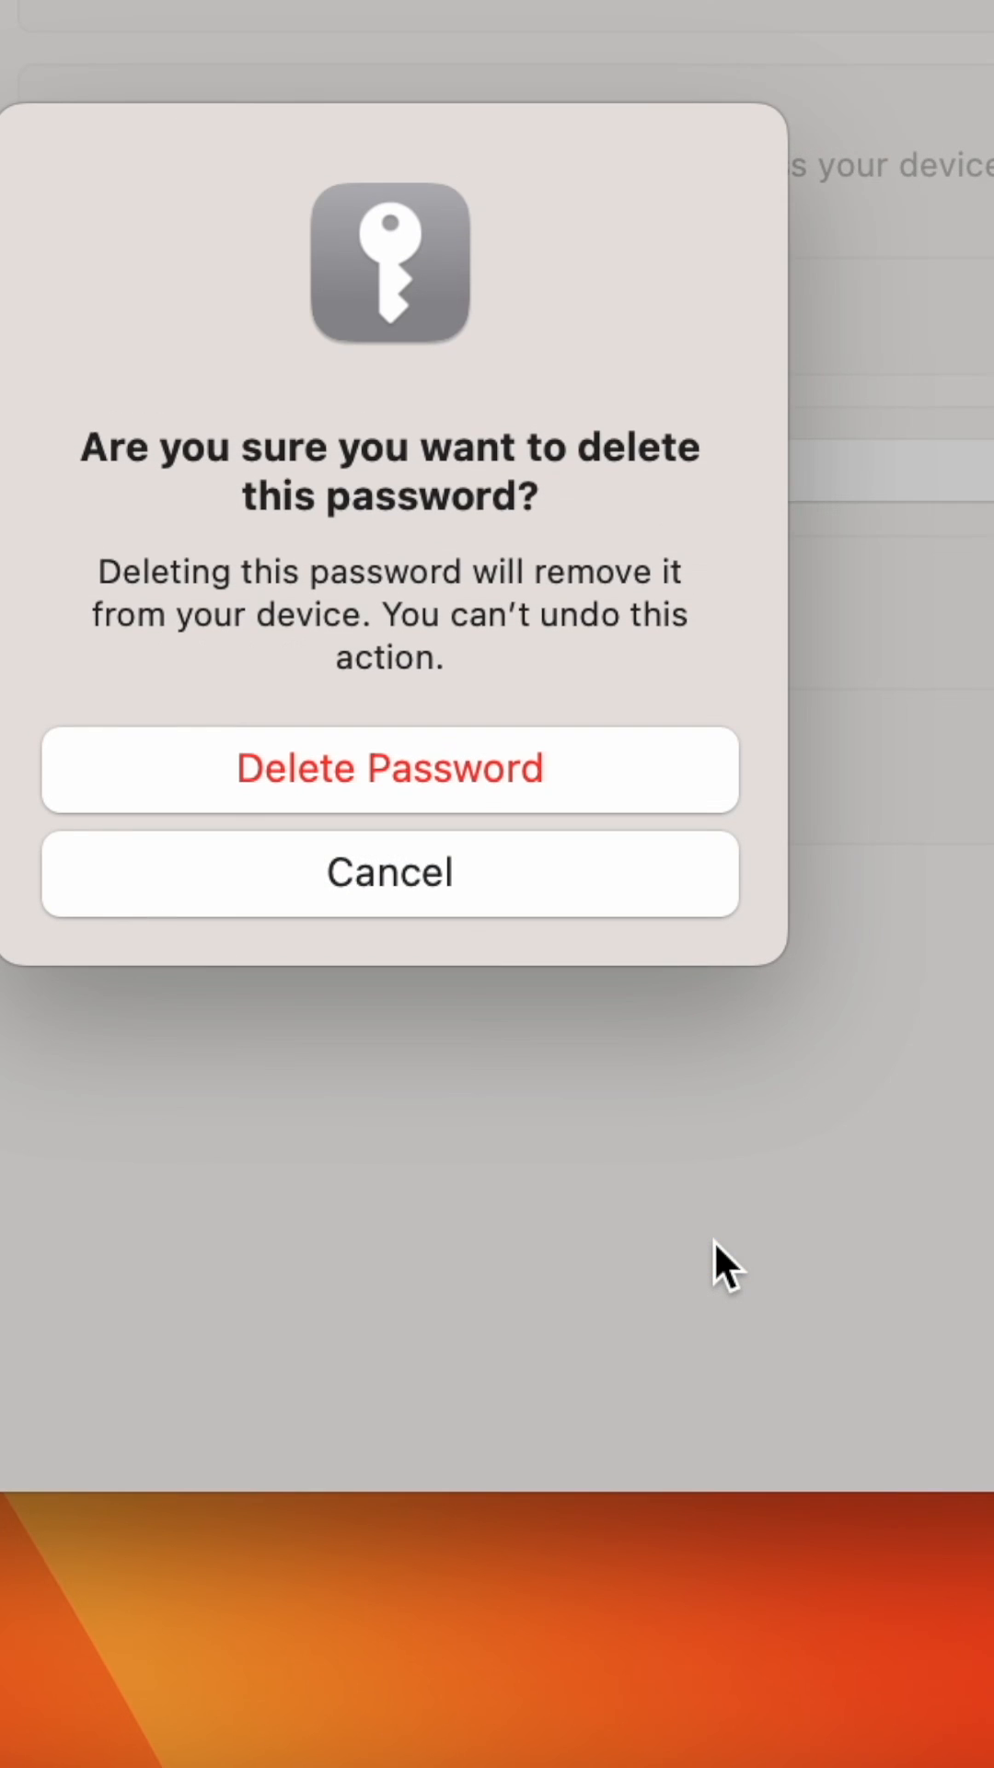
mouse_move(560, 844)
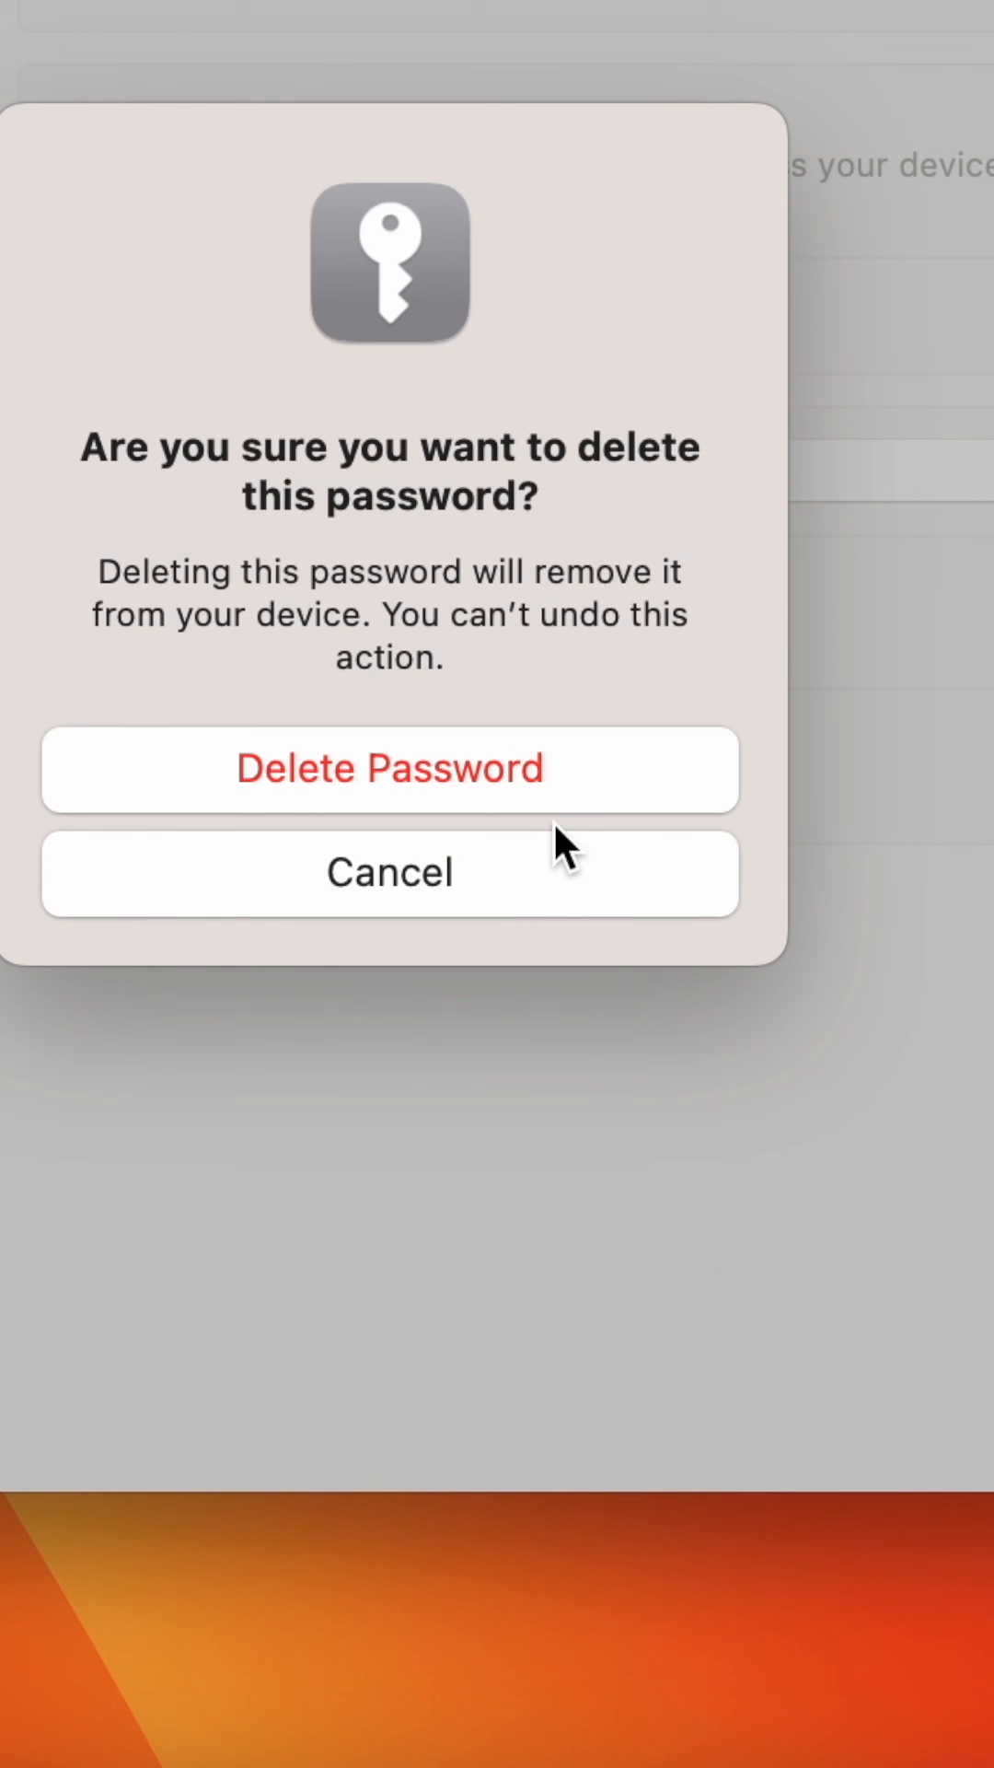